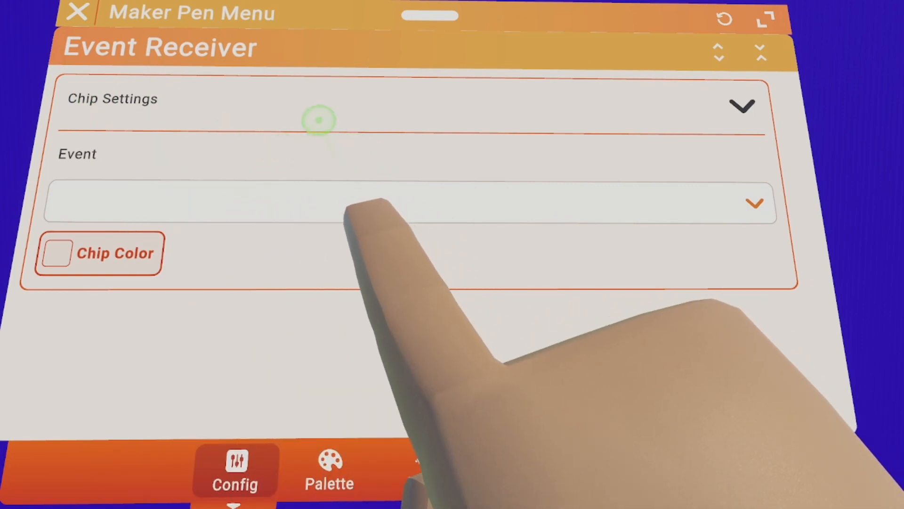
Open the Event Receiver's Event dropdown and scroll the list toward Room Loaded.
{"action": "left_click", "coordinate": [404, 202]}
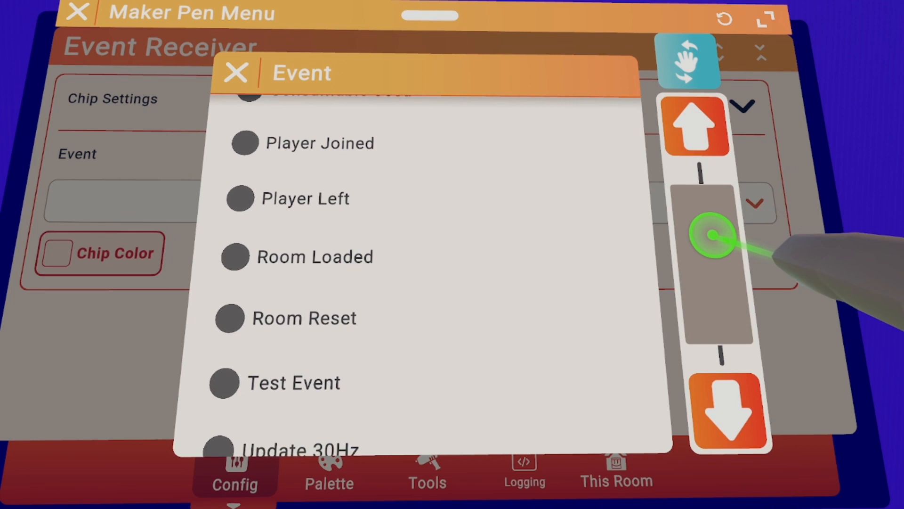
{"action": "left_click", "coordinate": [695, 125]}
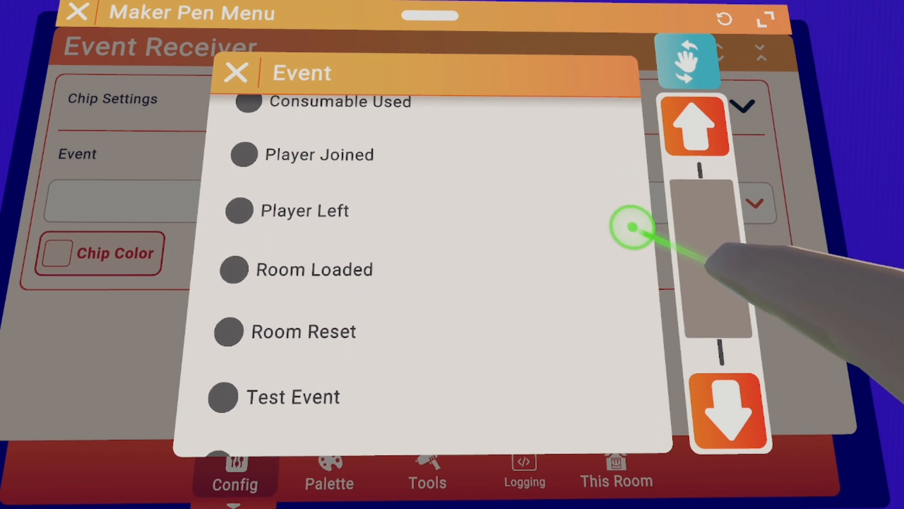
{"action": "left_click", "coordinate": [730, 410]}
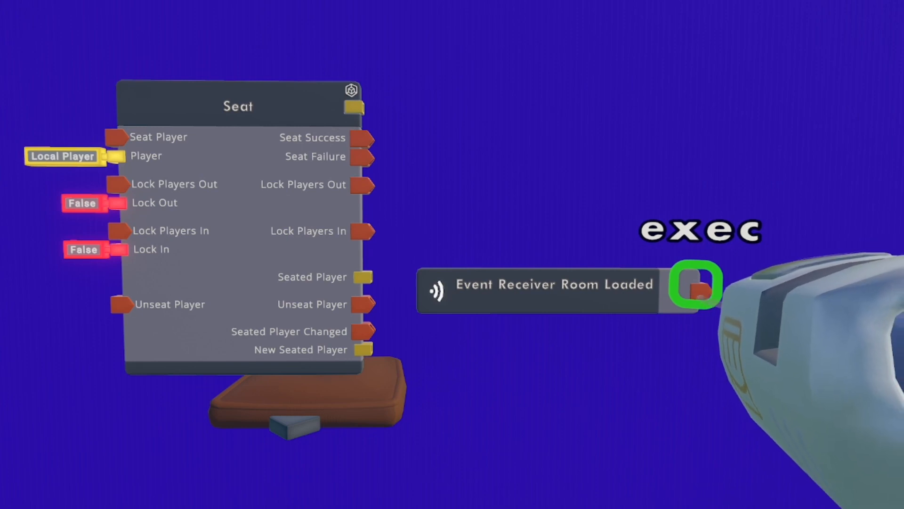
Drag a wire from Room Loaded's exec output to the Seat chip's Seat Player input.
{"action": "left_click_drag", "start_coordinate": [698, 291], "coordinate": [115, 137]}
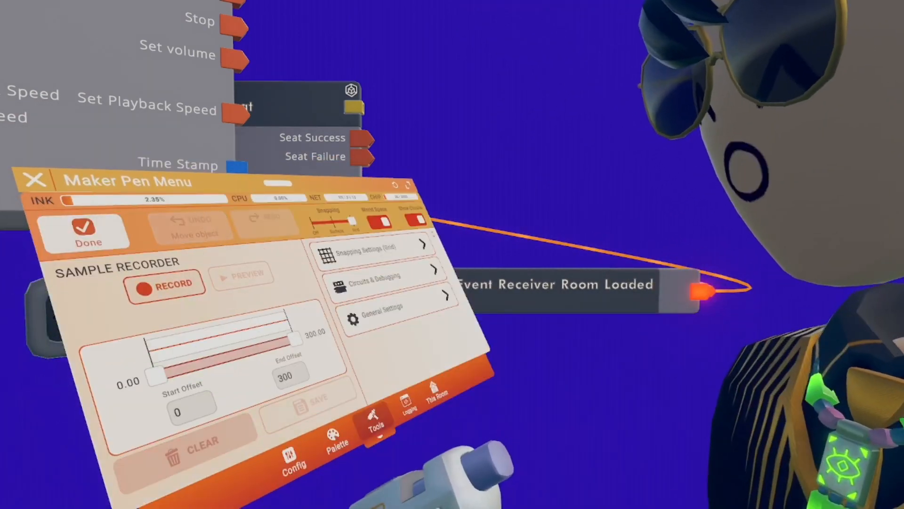
Record a roughly 6-second sample clip, then stop its playback.
{"action": "left_click", "coordinate": [166, 285]}
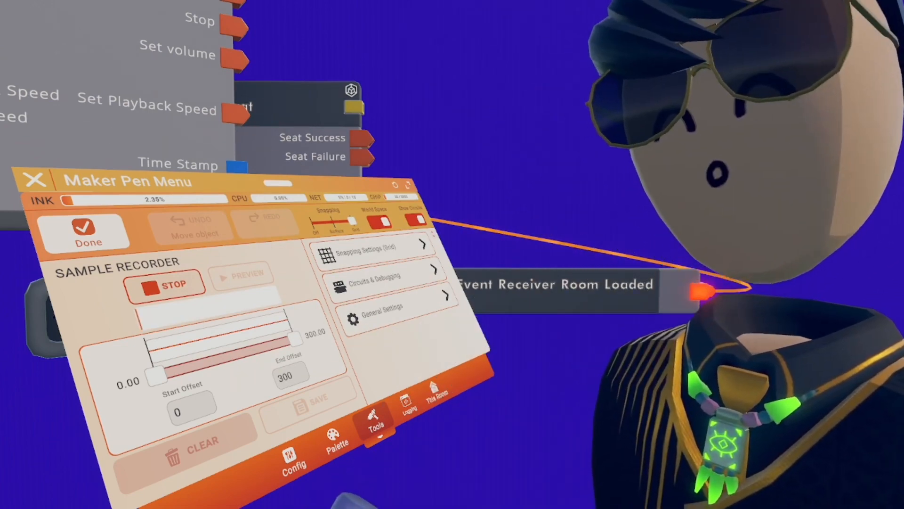
{"action": "left_click", "coordinate": [166, 284]}
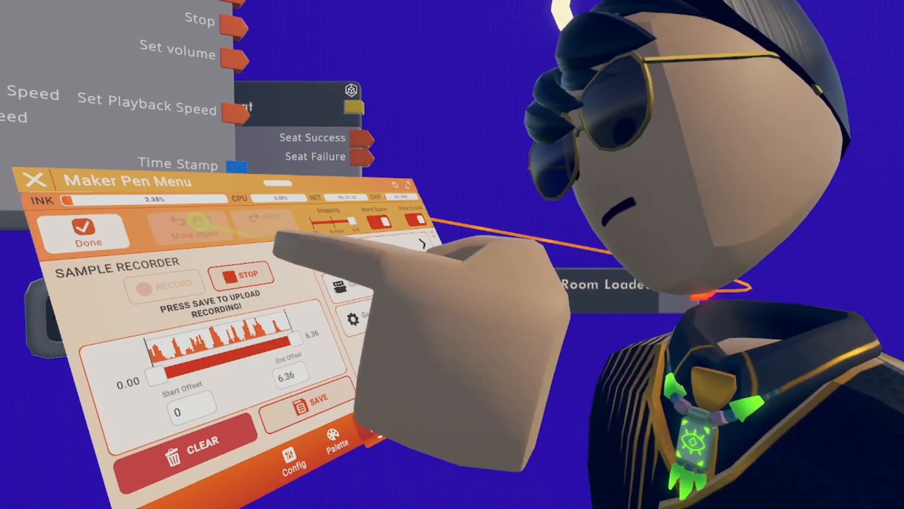
{"action": "left_click", "coordinate": [376, 430]}
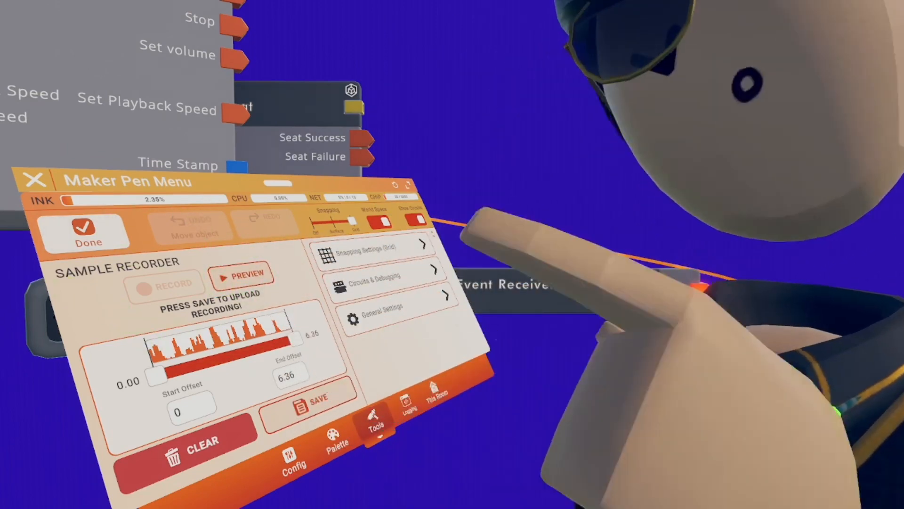